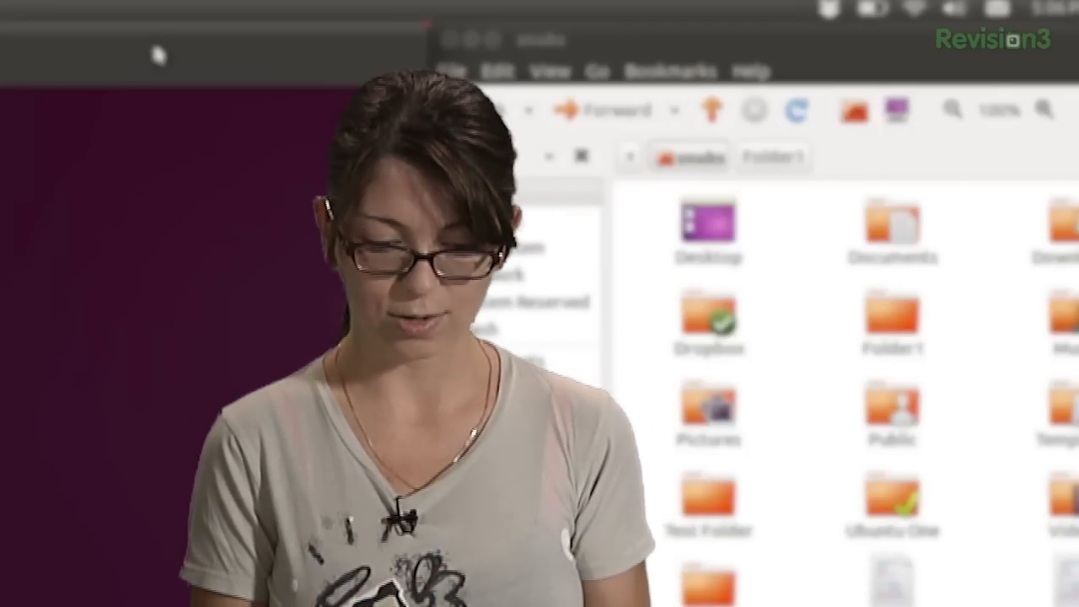
pyautogui.moveTo(654, 368)
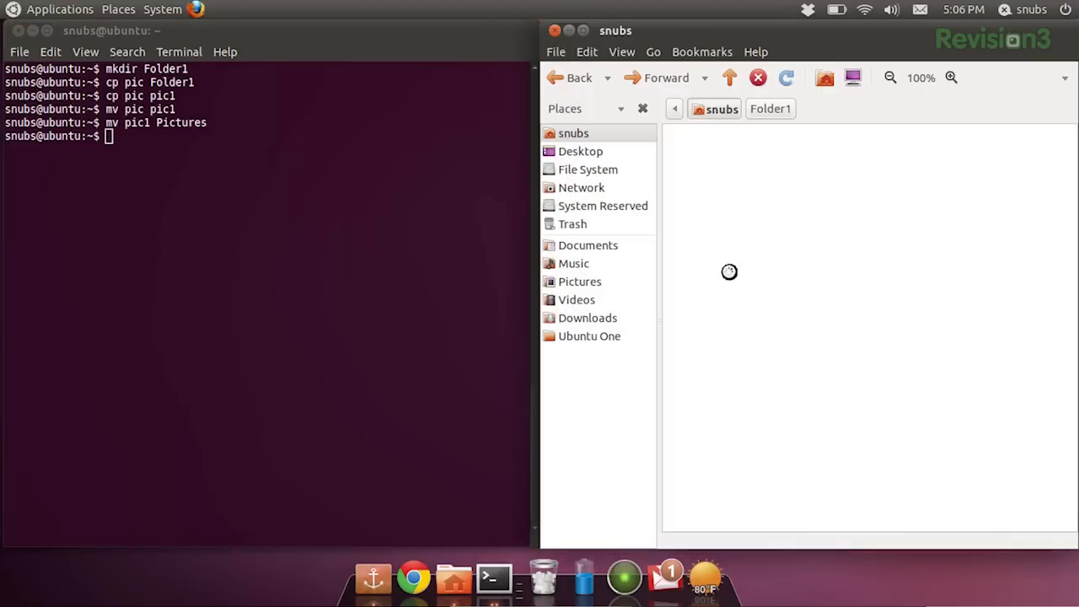
# Confirm pic1 sits in Pictures via the Nautilus sidebar, then return to the terminal
pyautogui.click(580, 280)
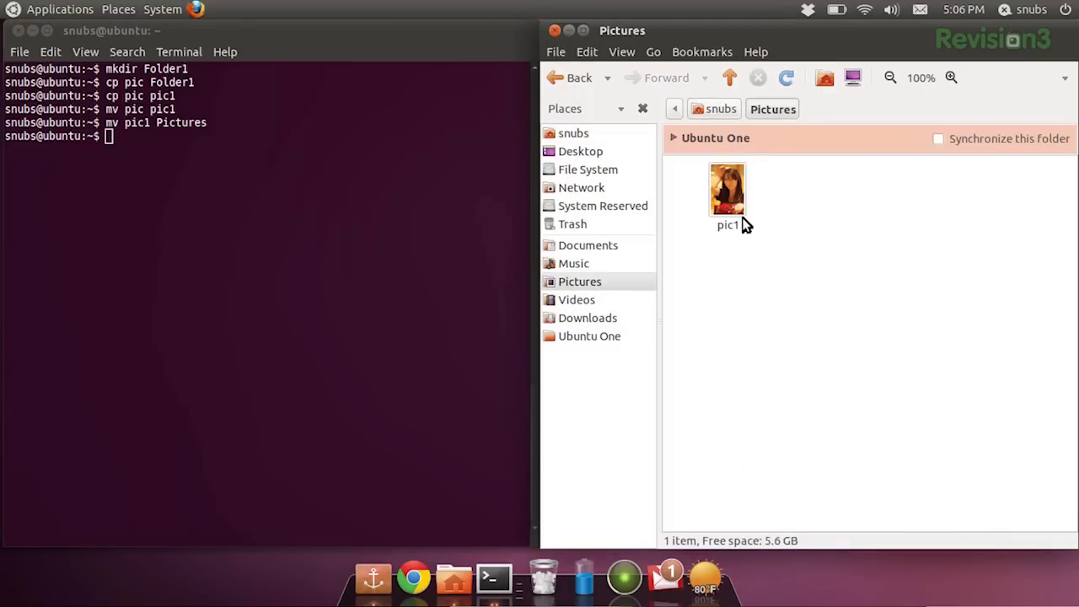
pyautogui.click(727, 188)
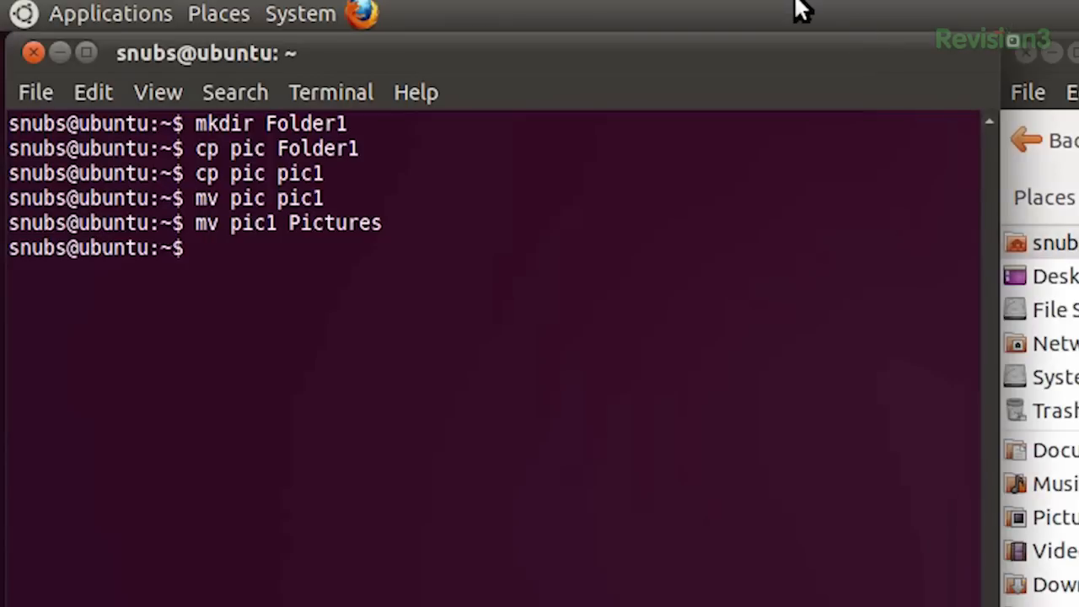
# Change into ~/Pictures and list its contents to show pic1
pyautogui.write('cd Pictures')
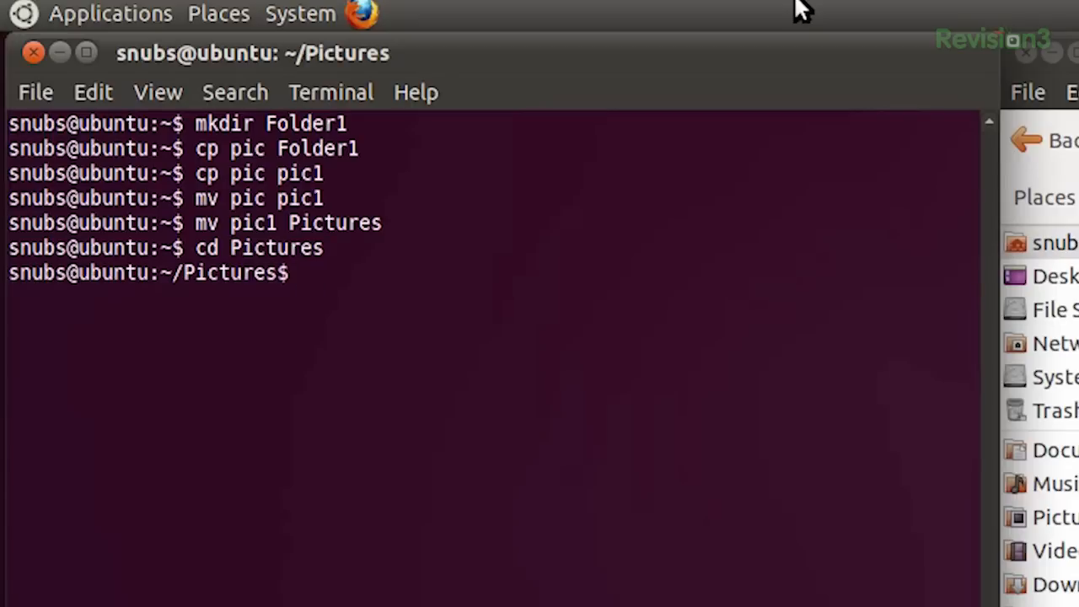
pyautogui.write('ls')
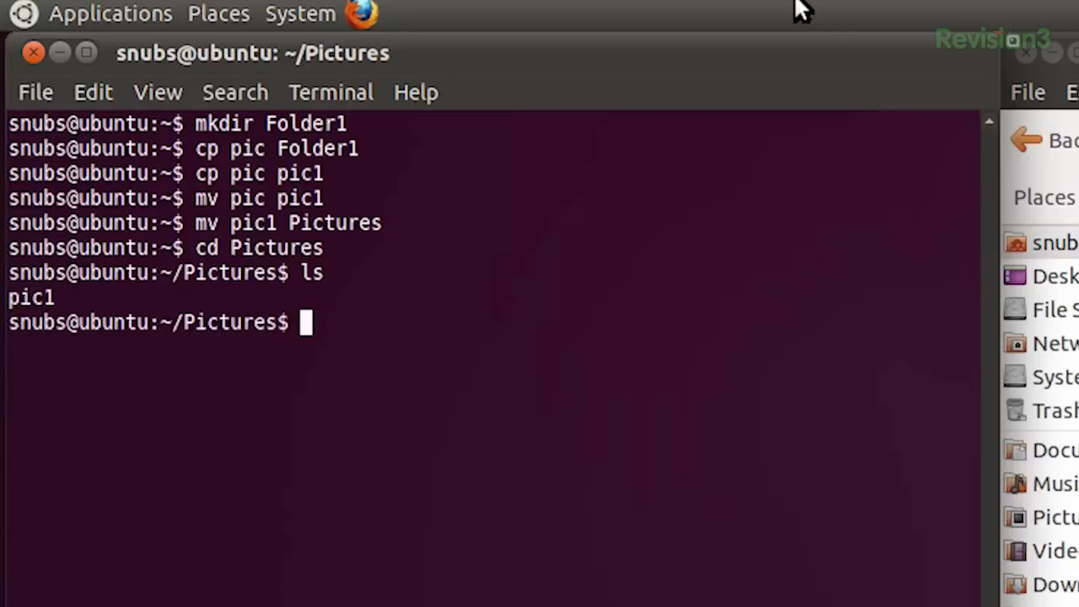